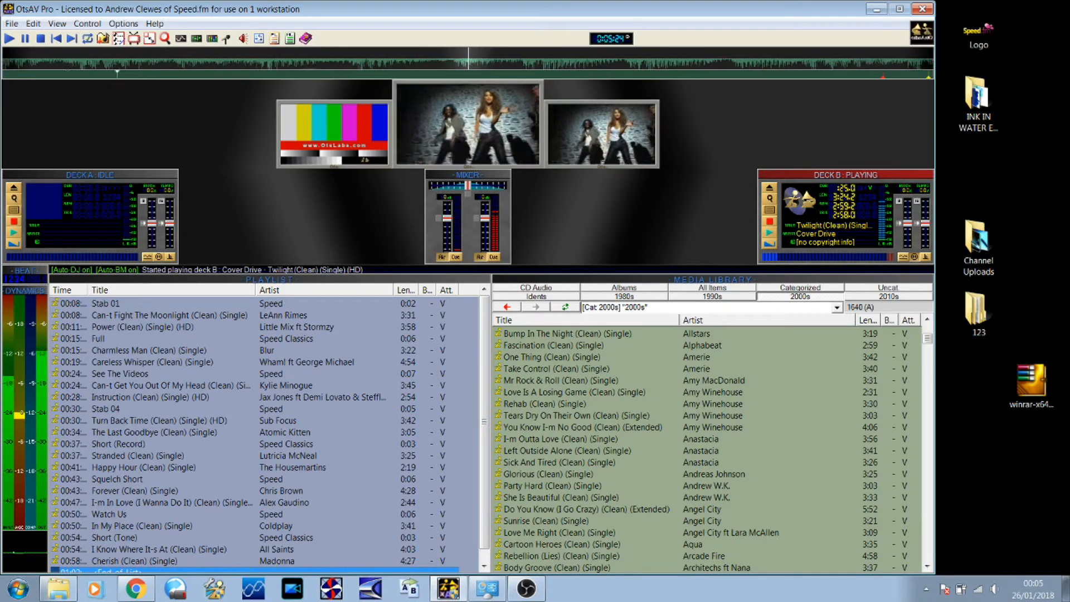
Show all 7,790 items in the media library instead of a single category
click(711, 288)
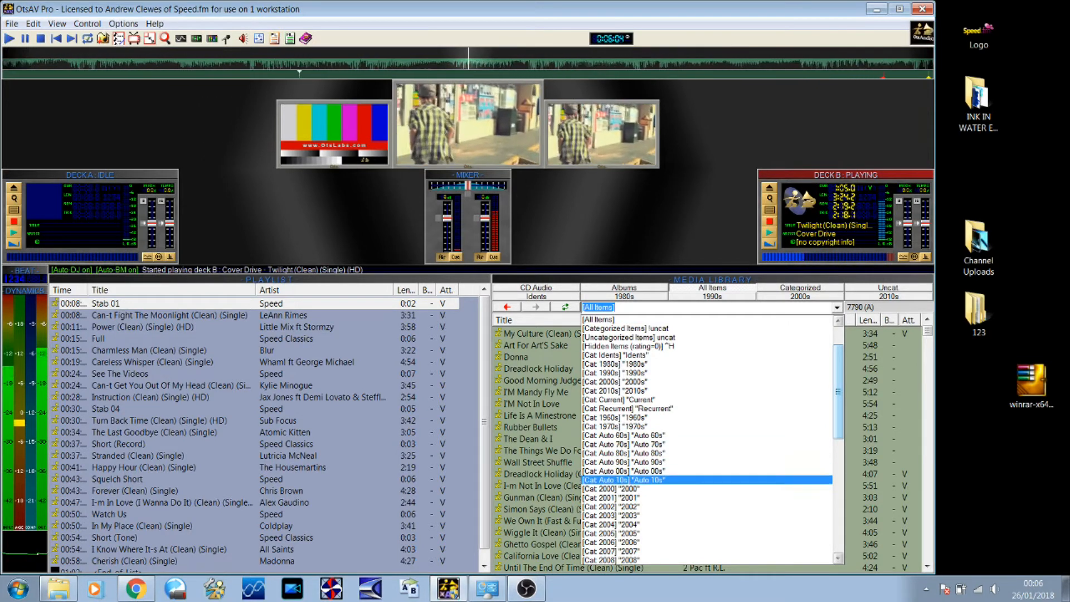
Filter the media library to the Auto 80s category (389 tracks) and empty the playlist
click(622, 480)
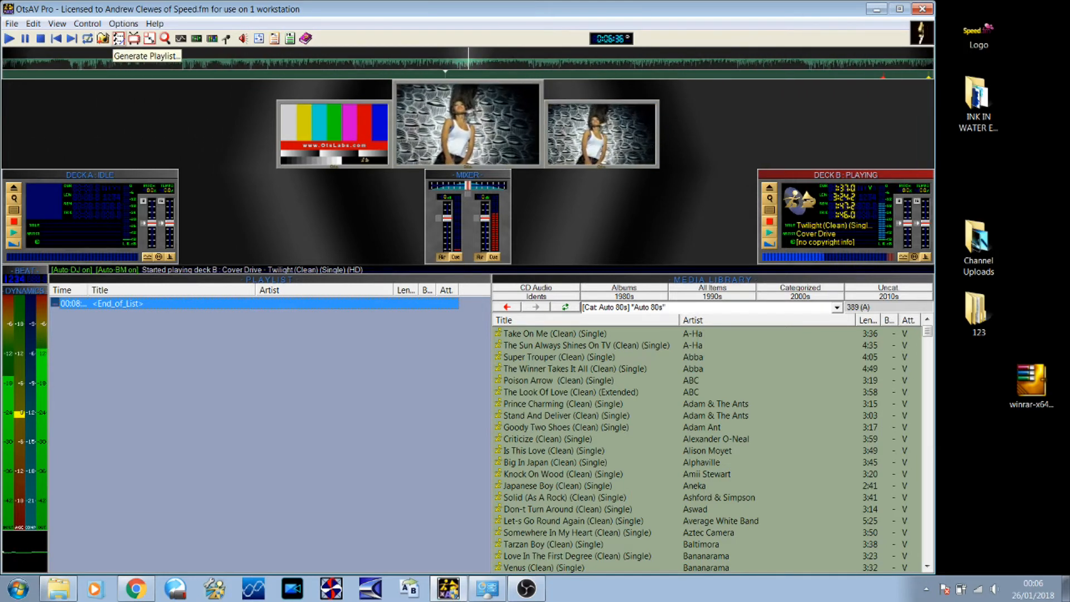
Load the one-hour test template into the playlist generator
click(117, 37)
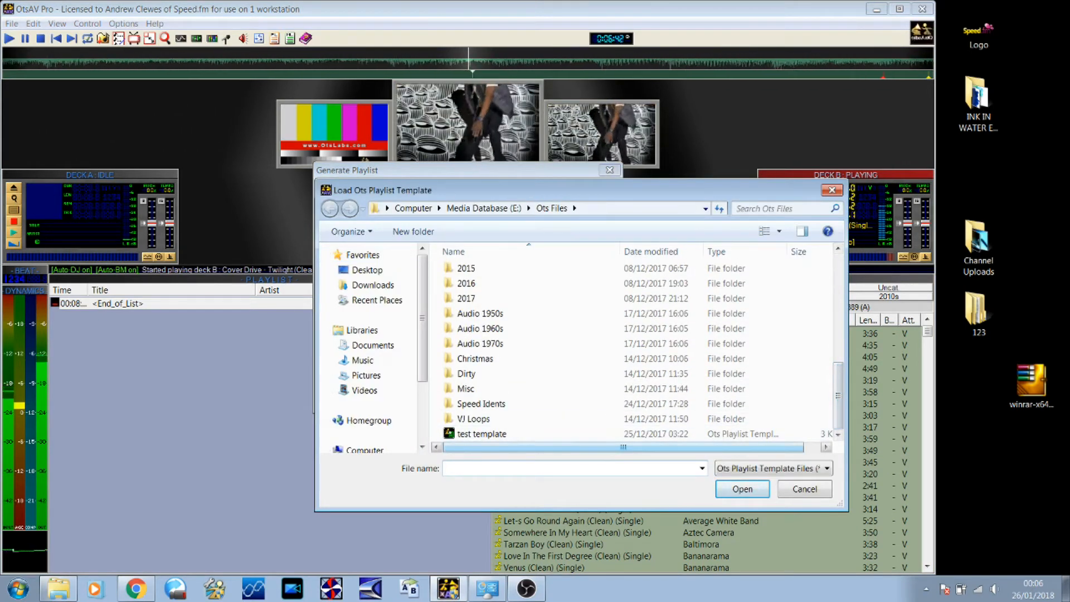
click(805, 489)
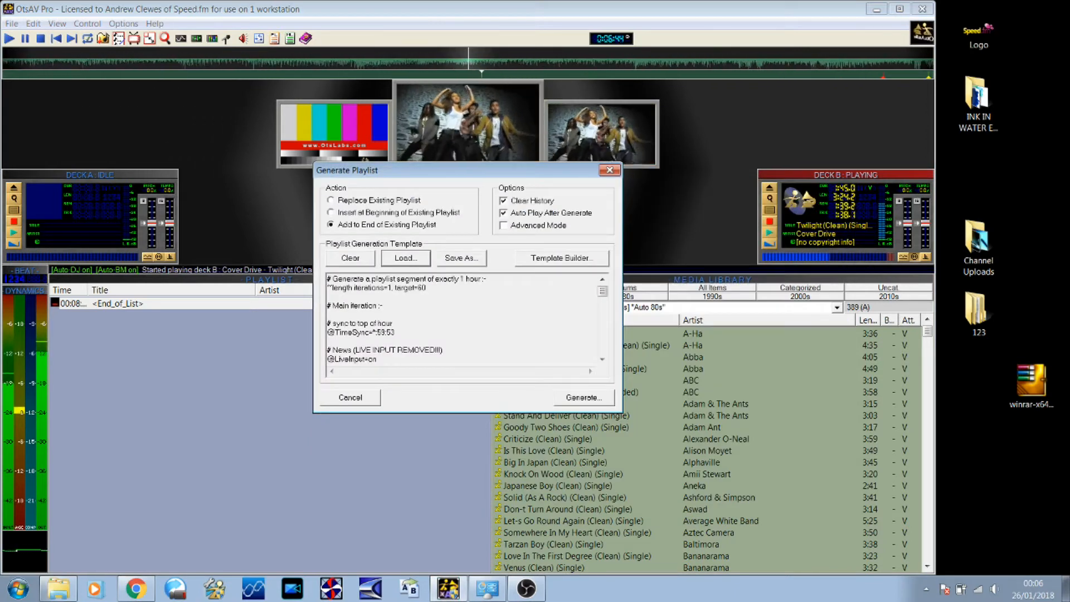